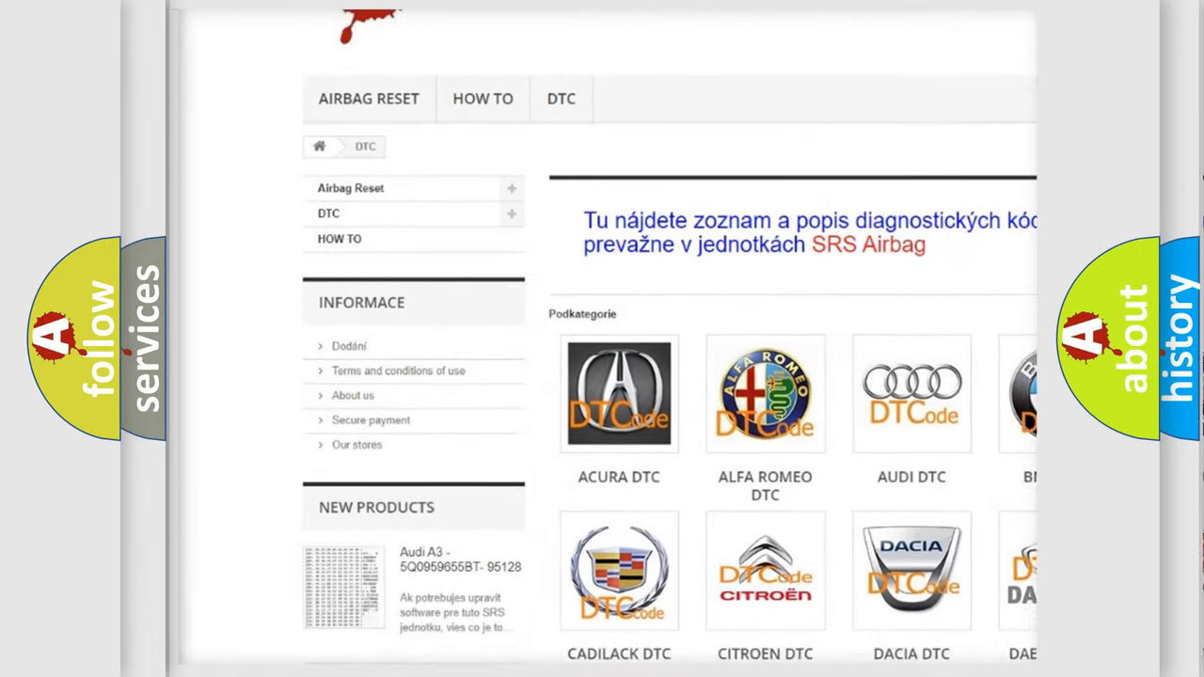
{"action": "scroll", "scroll_direction": "down", "scroll_amount": 3}
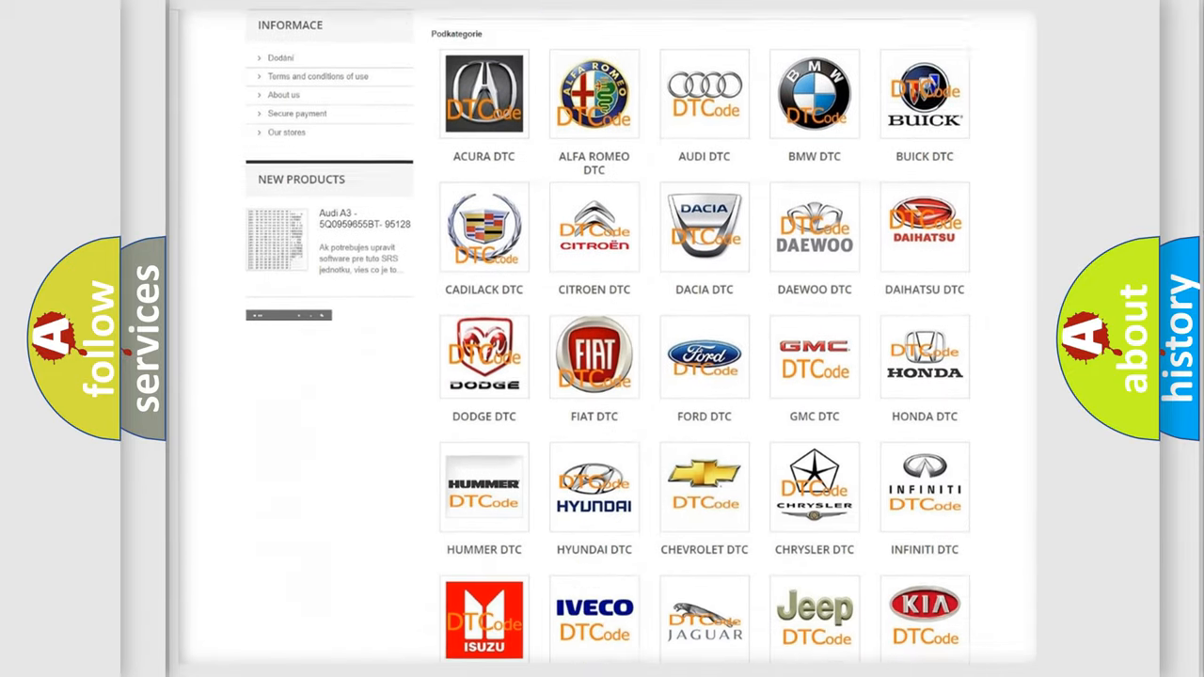
{"action": "scroll", "scroll_direction": "down", "scroll_amount": 3}
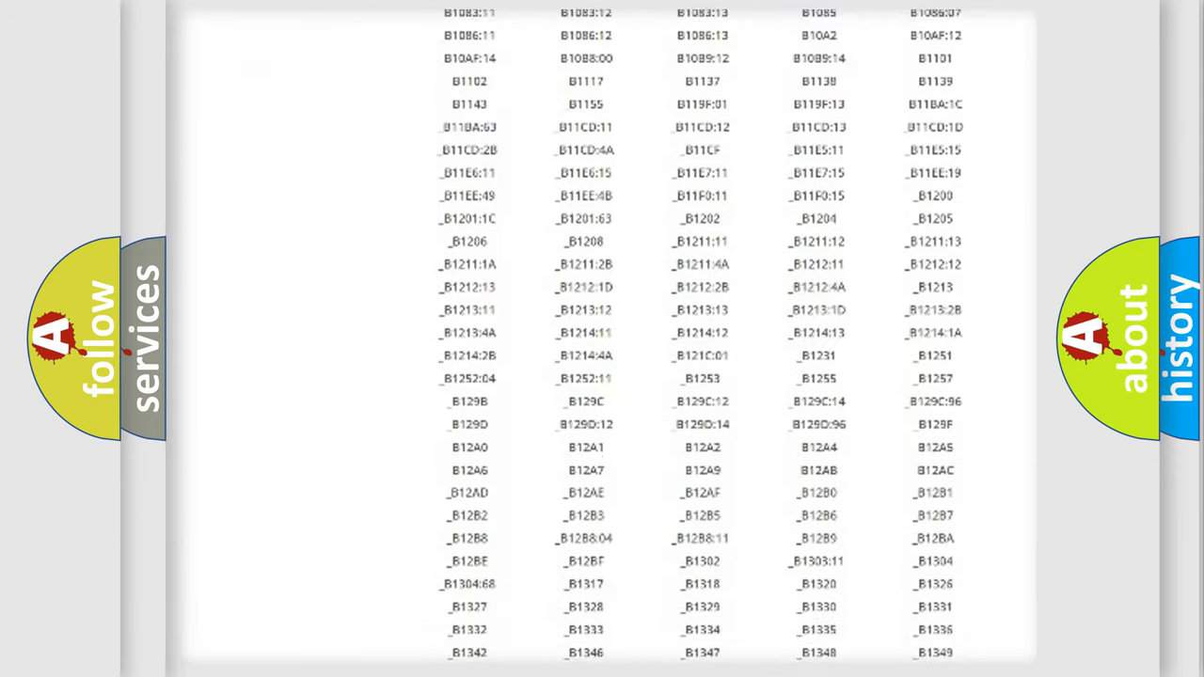
{"action": "scroll", "scroll_direction": "down", "scroll_amount": 3}
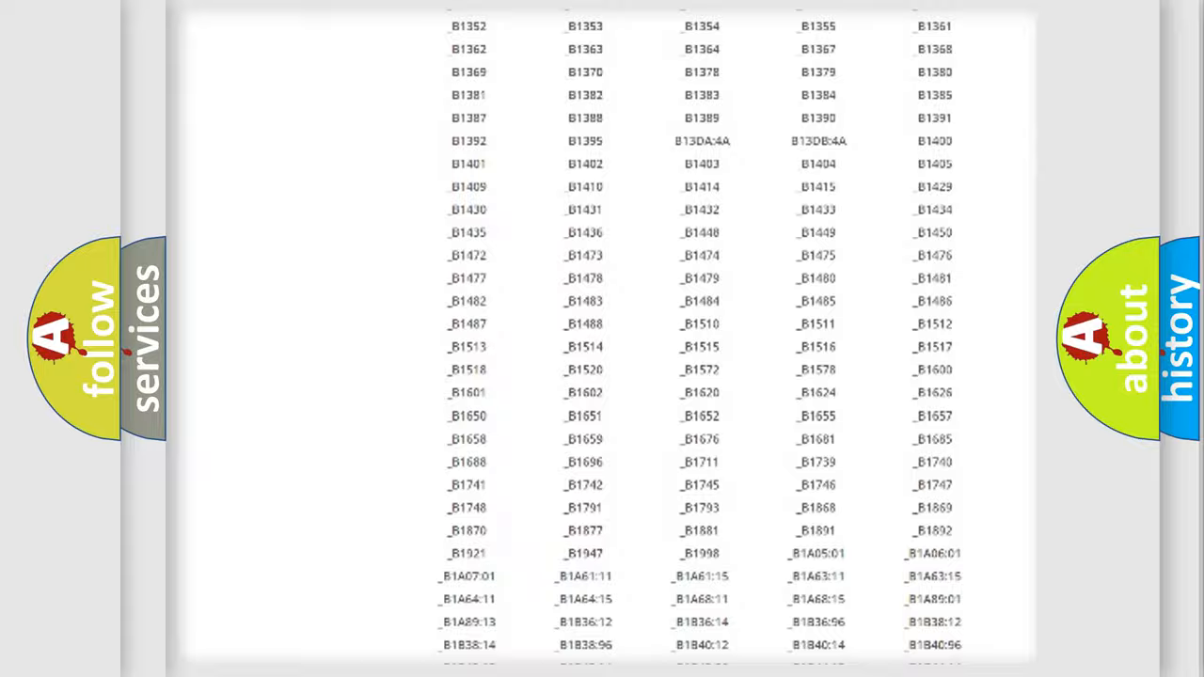